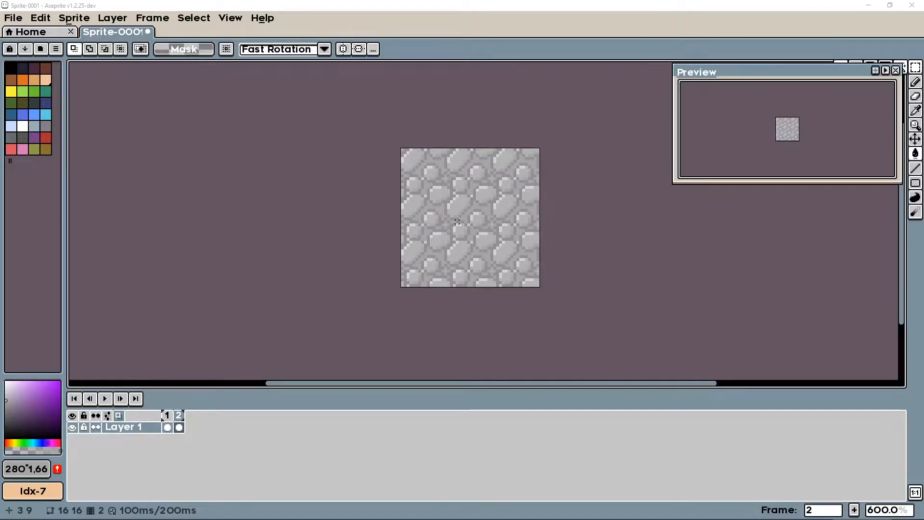
- Create a new blank 16×16 RGBA sprite with transparent background via File > New
left_click(230, 18)
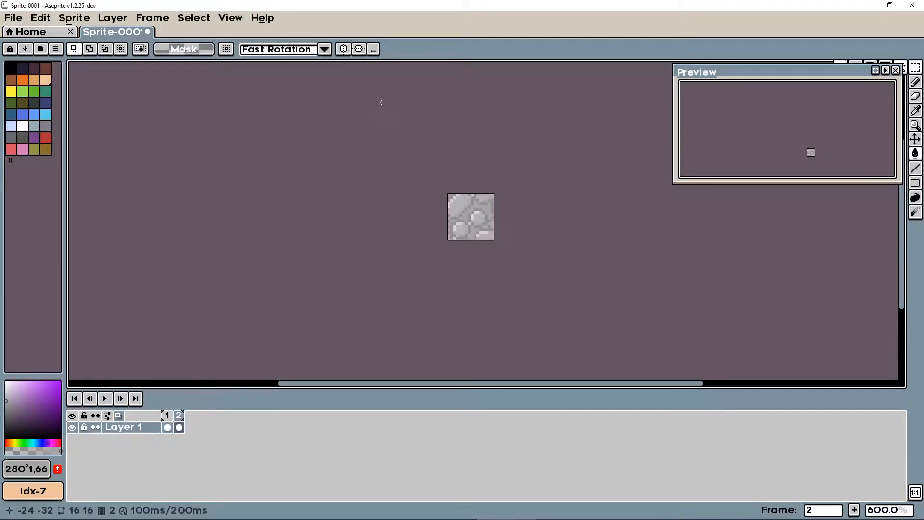
left_click(230, 17)
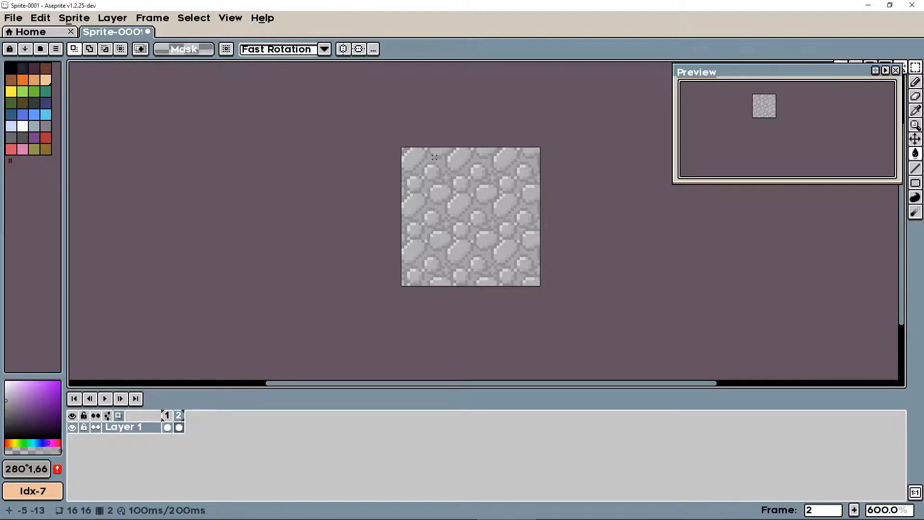
left_click(12, 17)
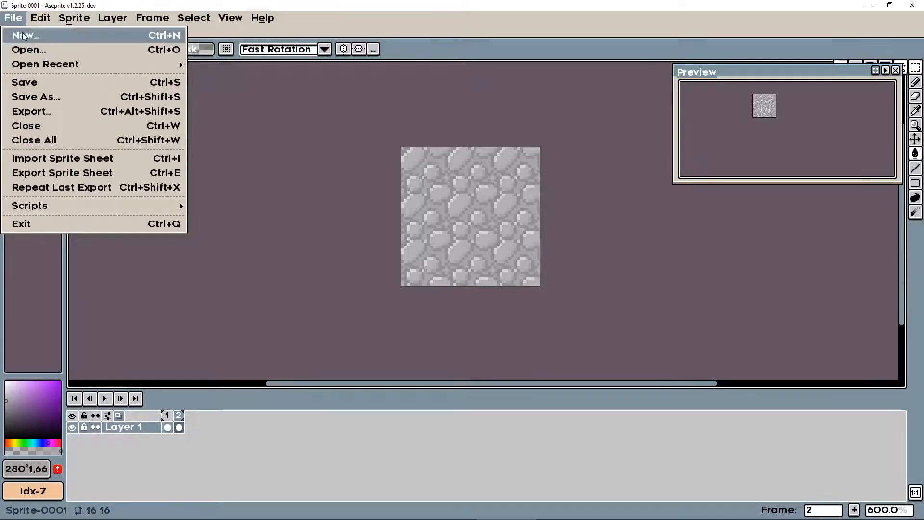
left_click(24, 36)
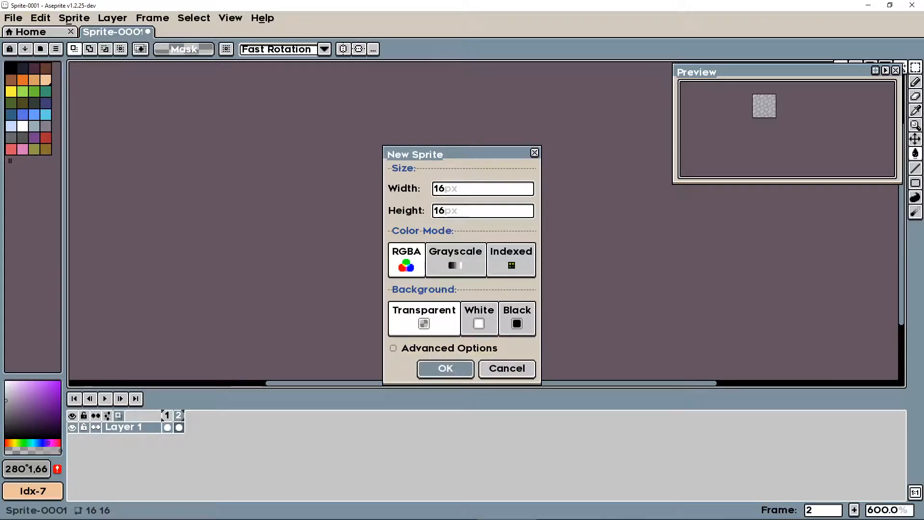
left_click(444, 369)
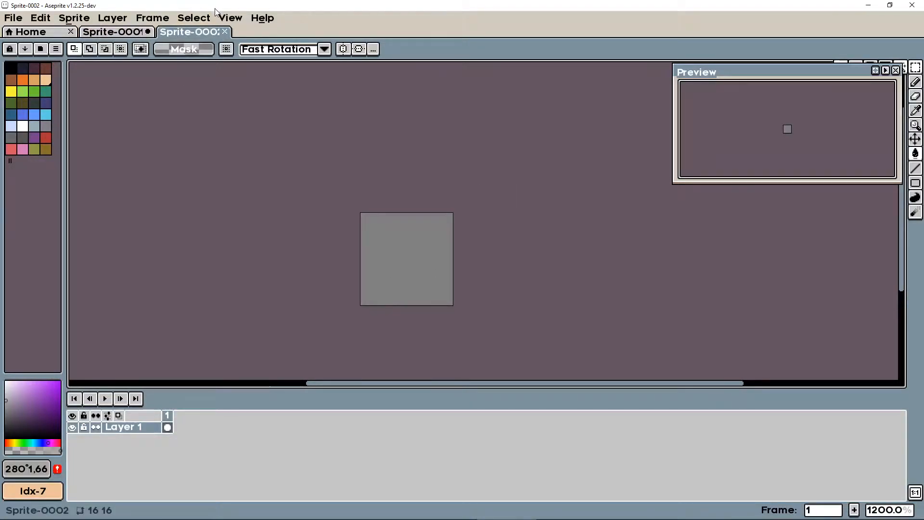
- Turn on tiled mode so the blank sprite repeats along the X axis, then revisit the View menu
left_click(230, 17)
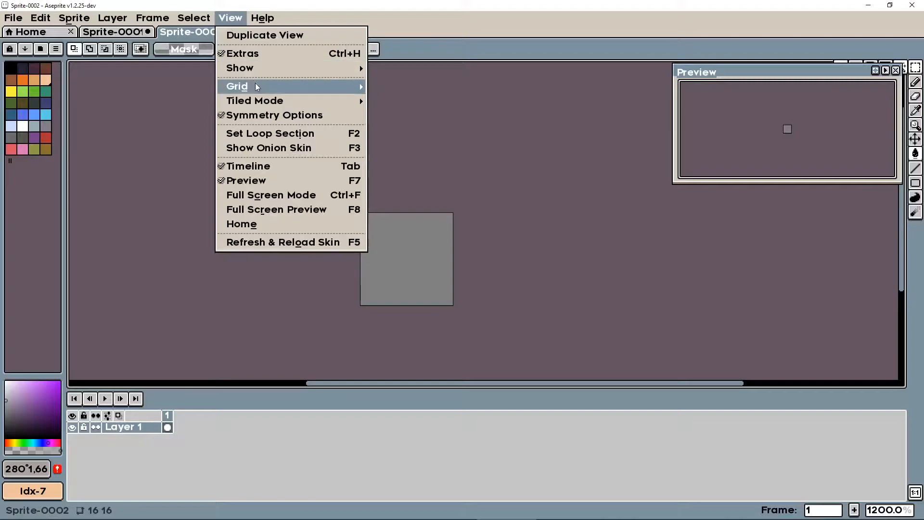
mouse_move(254, 101)
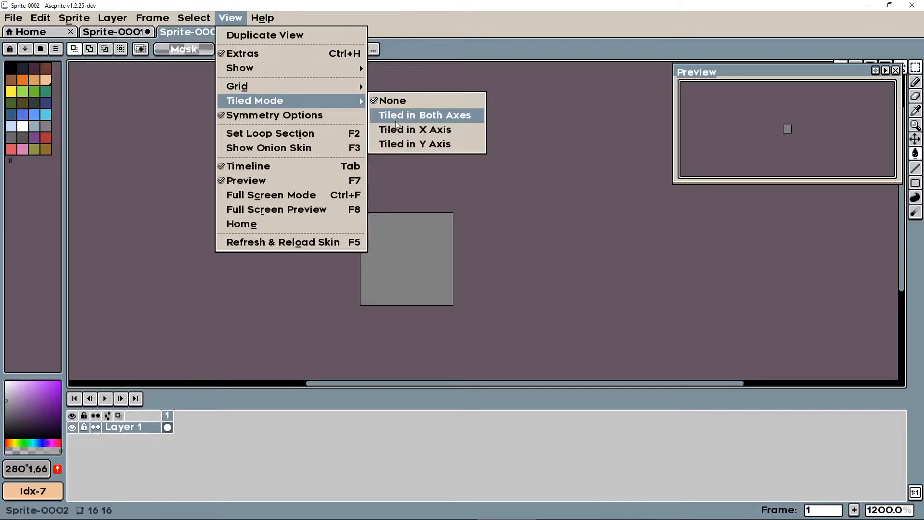
left_click(423, 114)
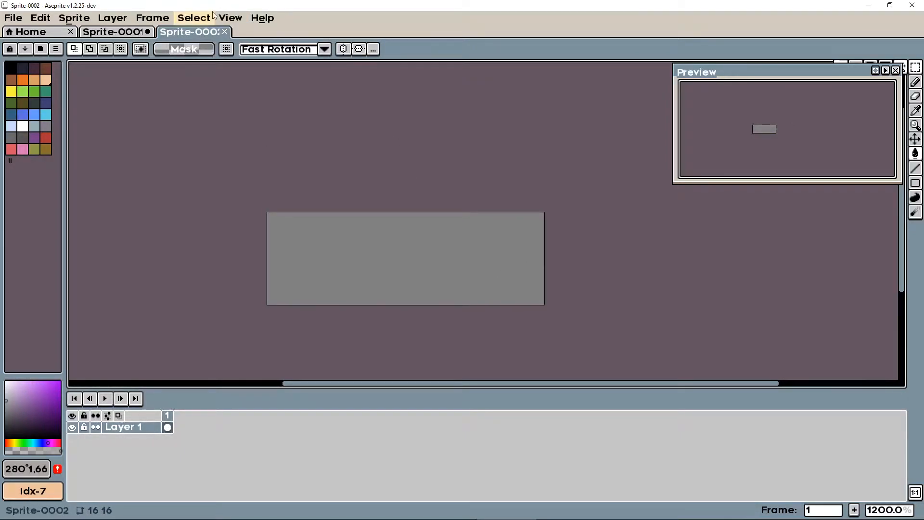
left_click(230, 17)
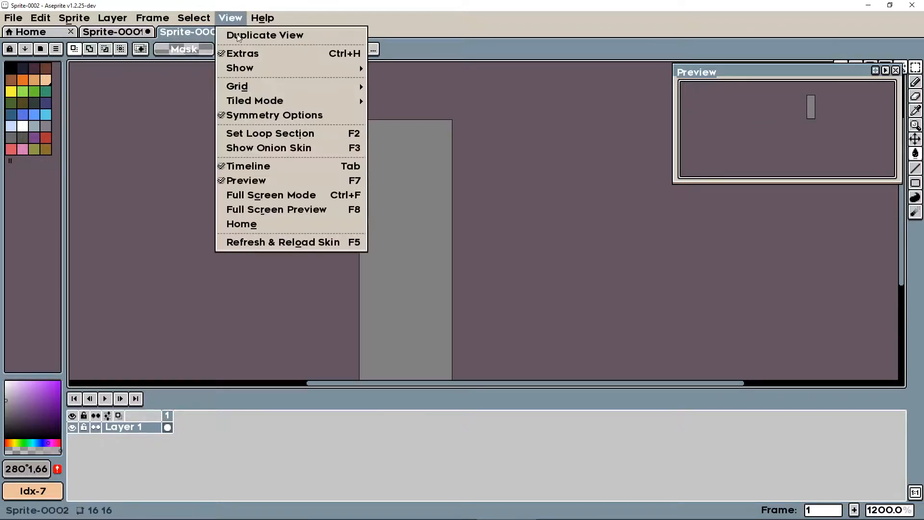
mouse_move(254, 100)
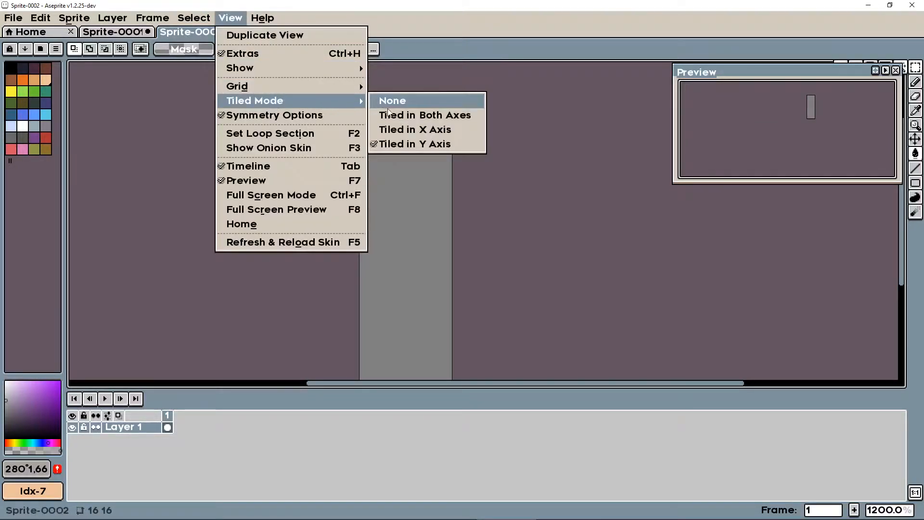
- Tile the sprite in both axes and paint brown dirt with dark streaks and gray pebbles
left_click(392, 100)
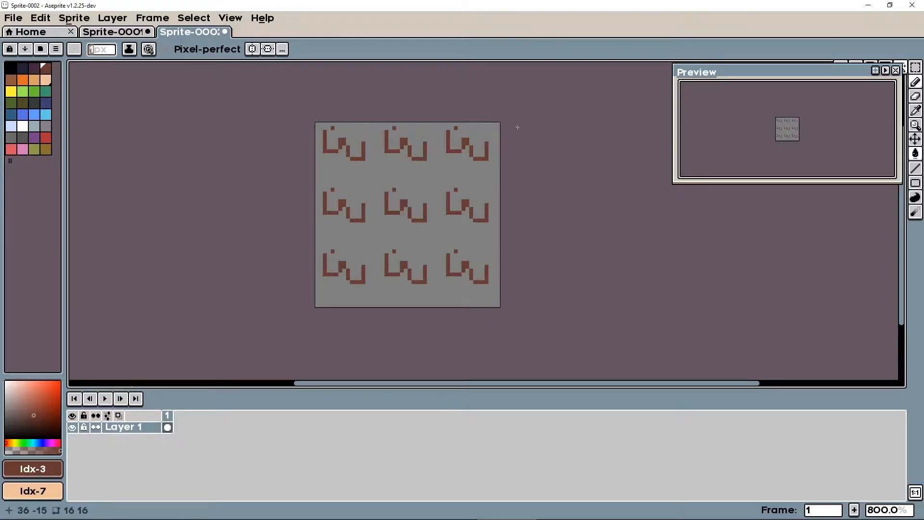
key("ctrl+z")
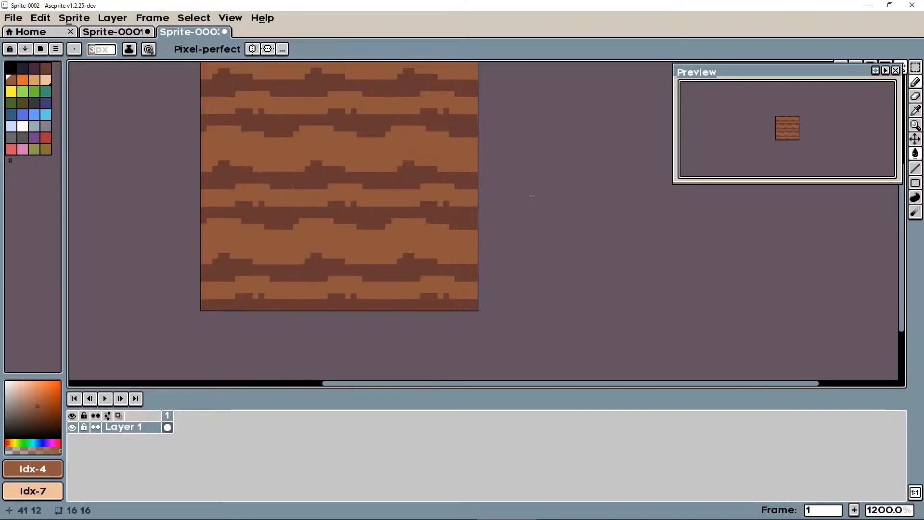
left_click(46, 127)
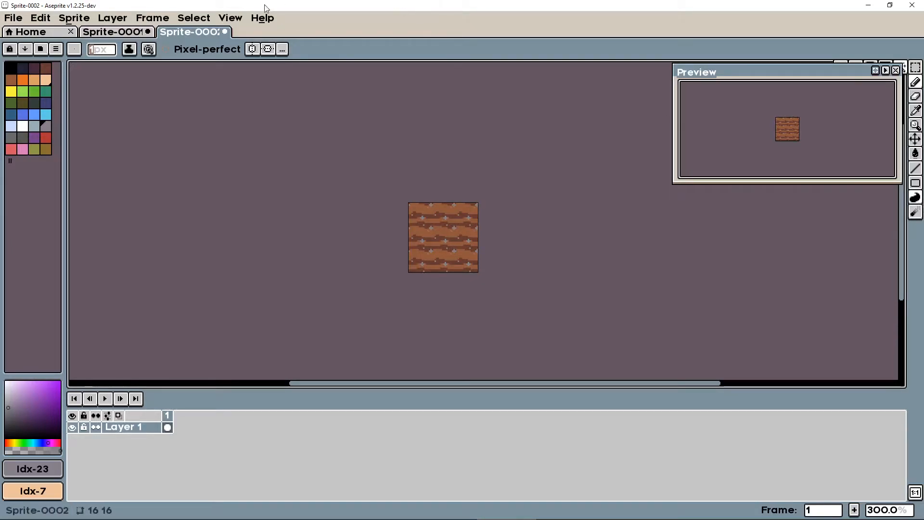
- Show the finished dirt tile repeating in both axes to confirm it is seamless
left_click(230, 18)
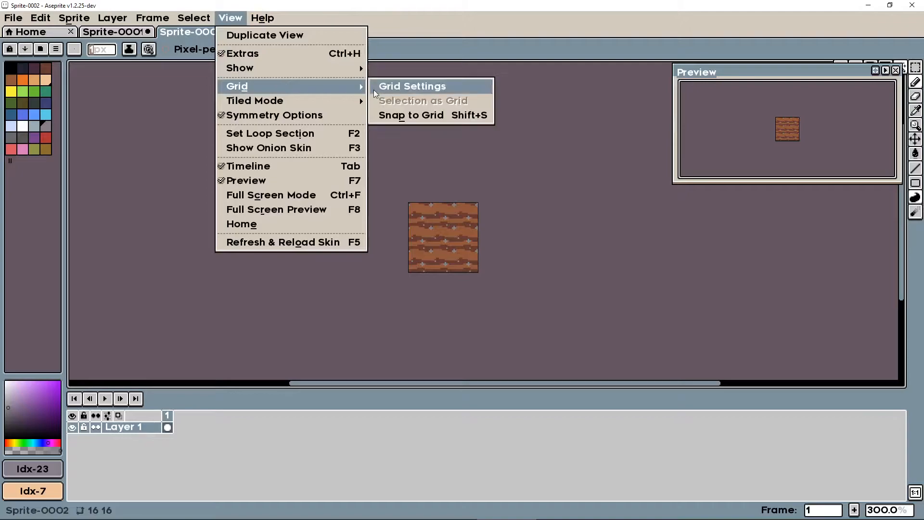
mouse_move(255, 100)
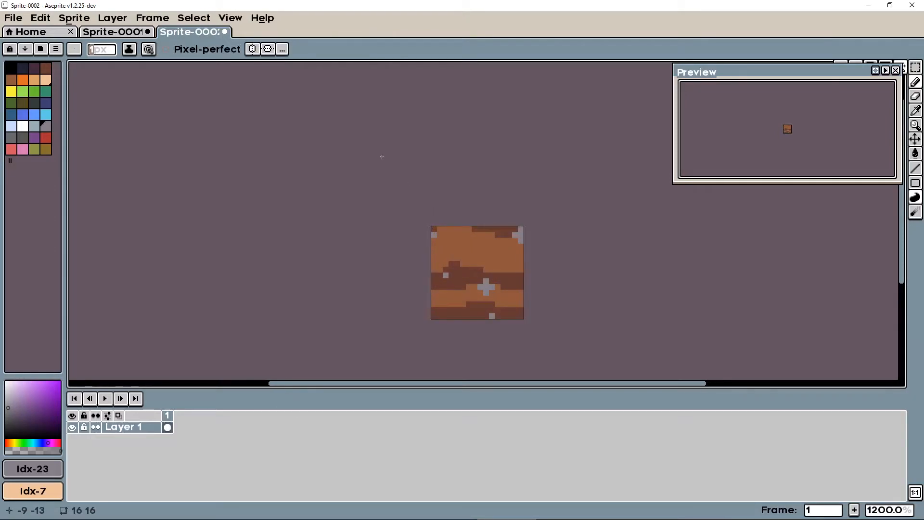
mouse_move(697, 243)
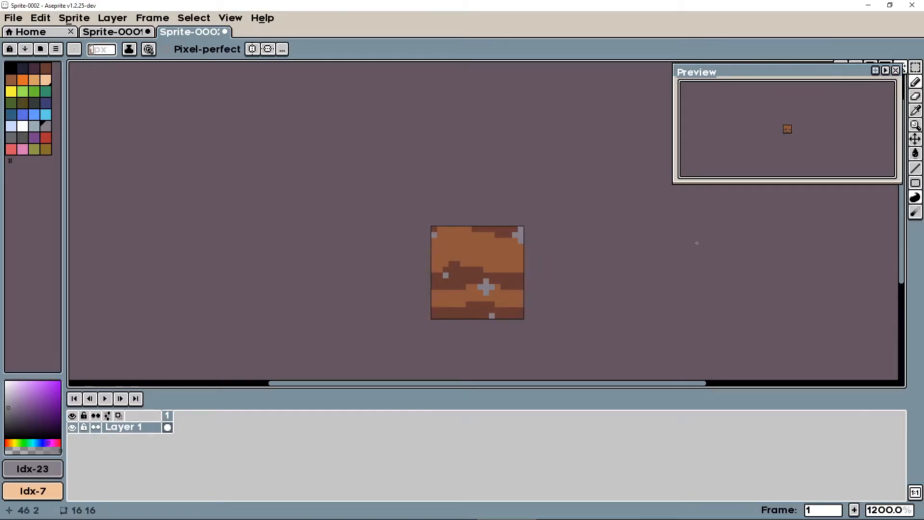
mouse_move(330, 187)
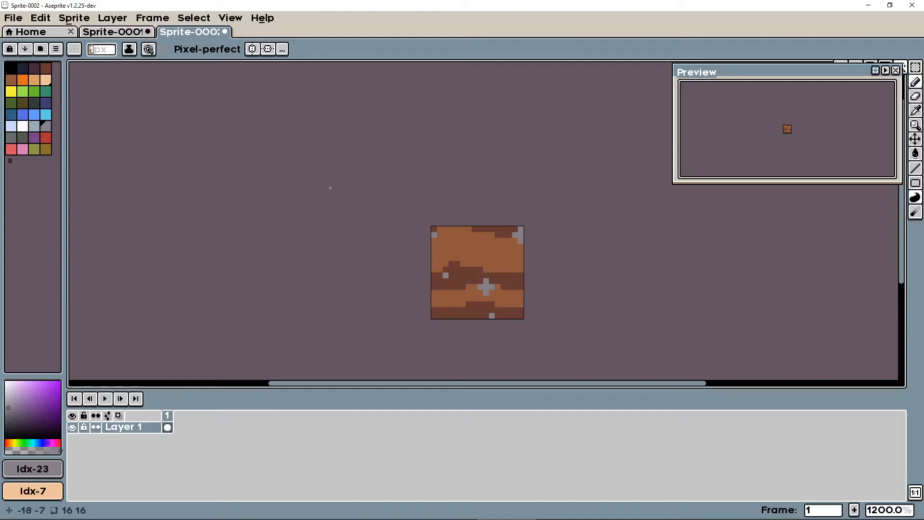
mouse_move(413, 198)
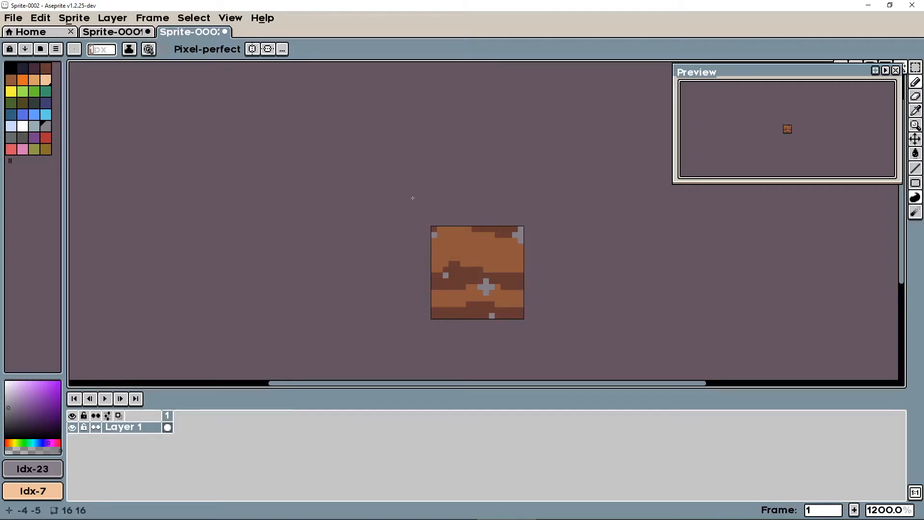
left_click(230, 17)
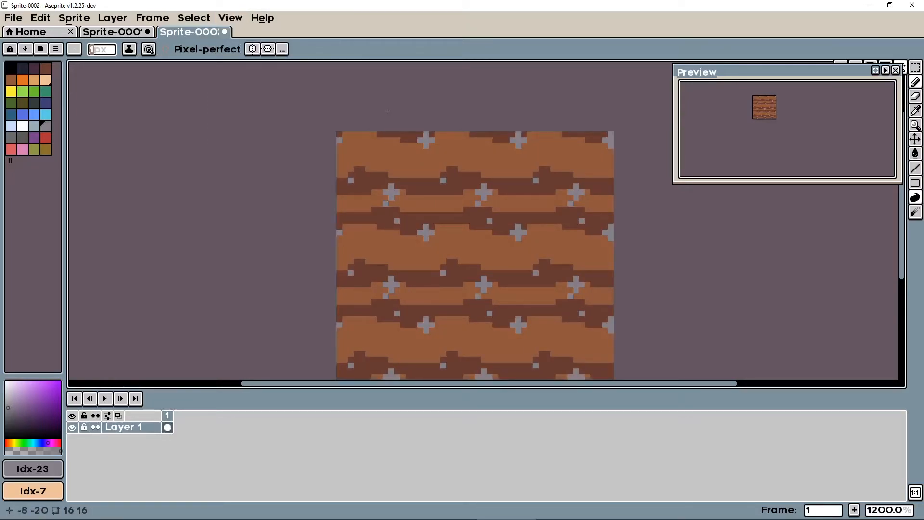
left_click(12, 17)
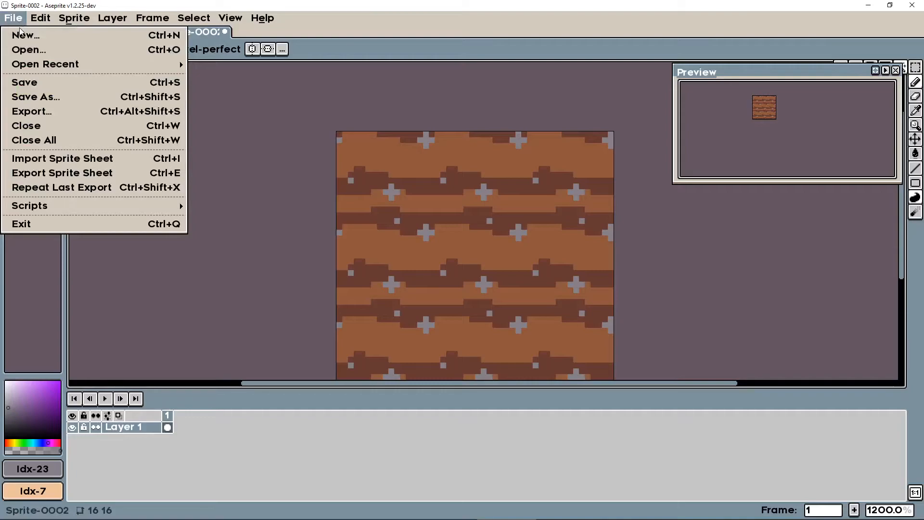
- Create another blank 16×16 sprite via File > New and accept the default size
left_click(25, 35)
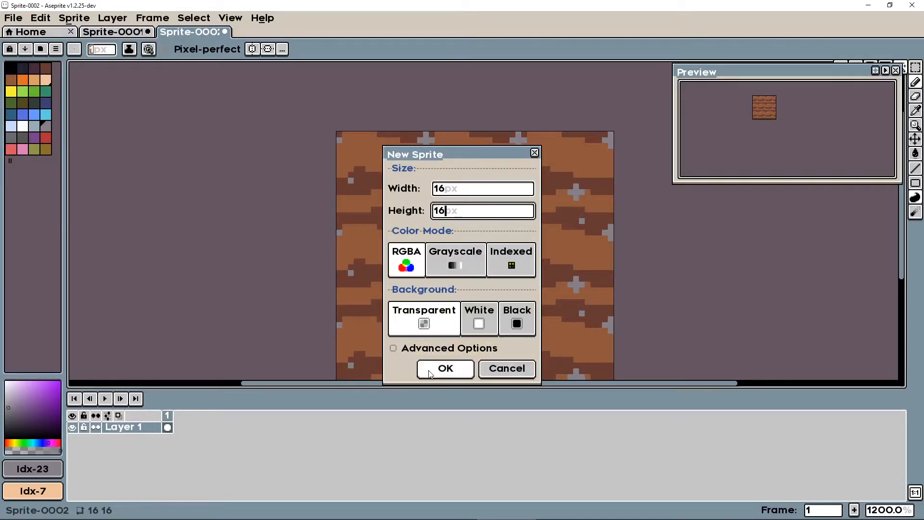
left_click(445, 368)
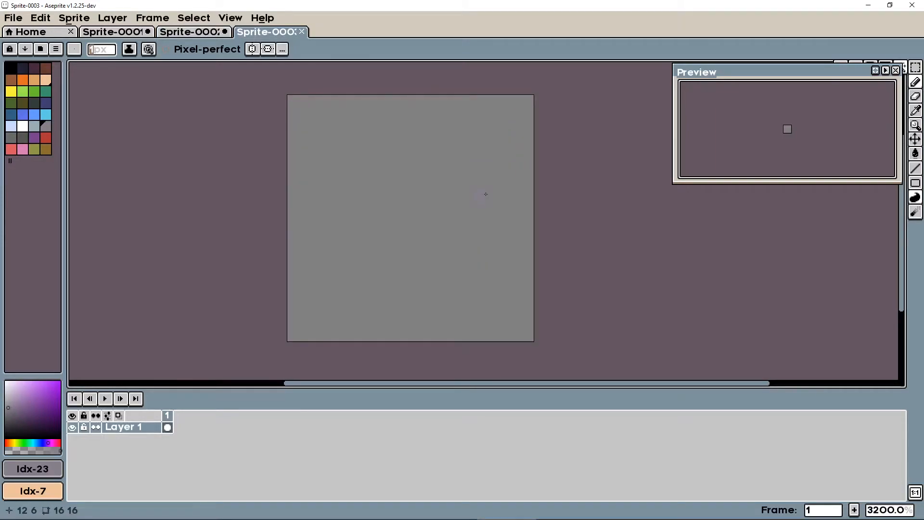
left_click(230, 18)
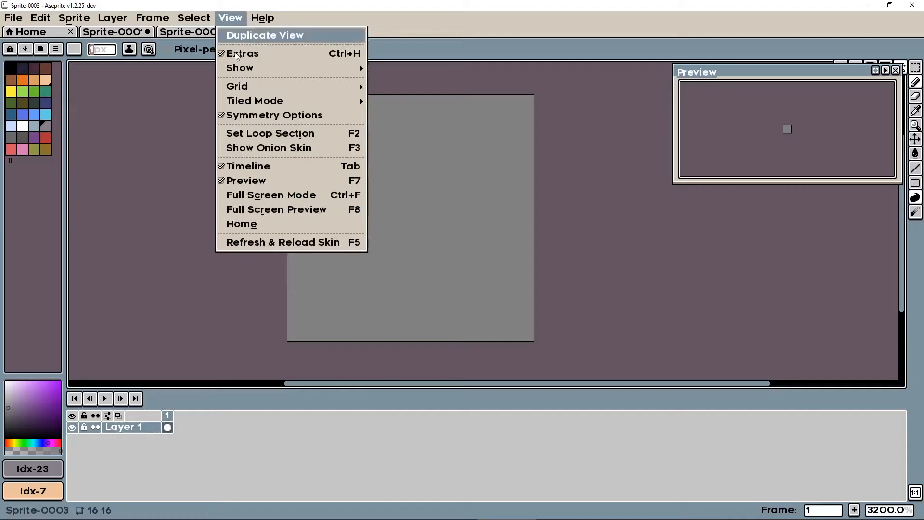
mouse_move(254, 100)
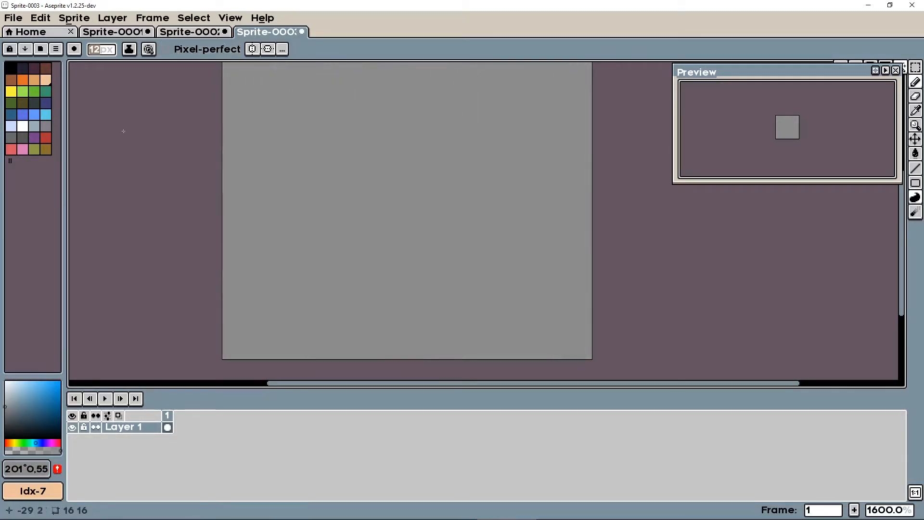
mouse_move(100, 49)
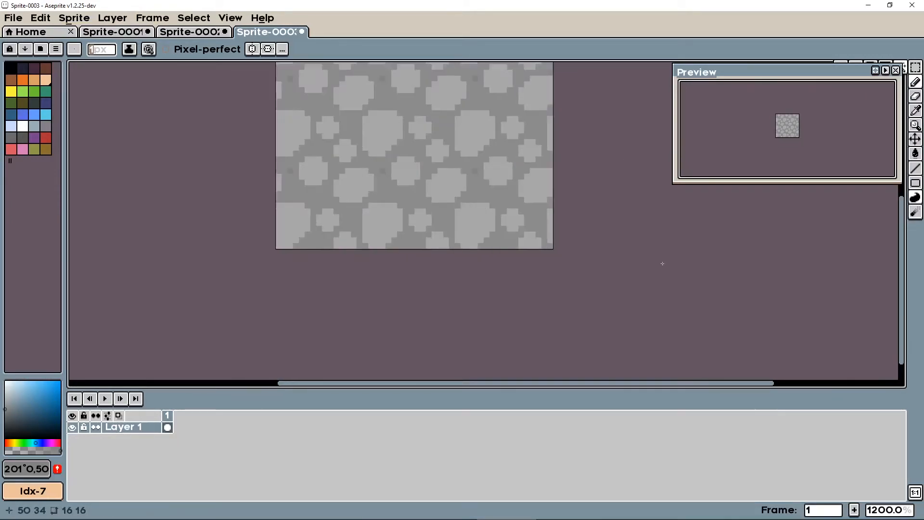
- Fill the canvas gray and paint lighter rounded cobblestones over darker mortar
scroll("down", 3)
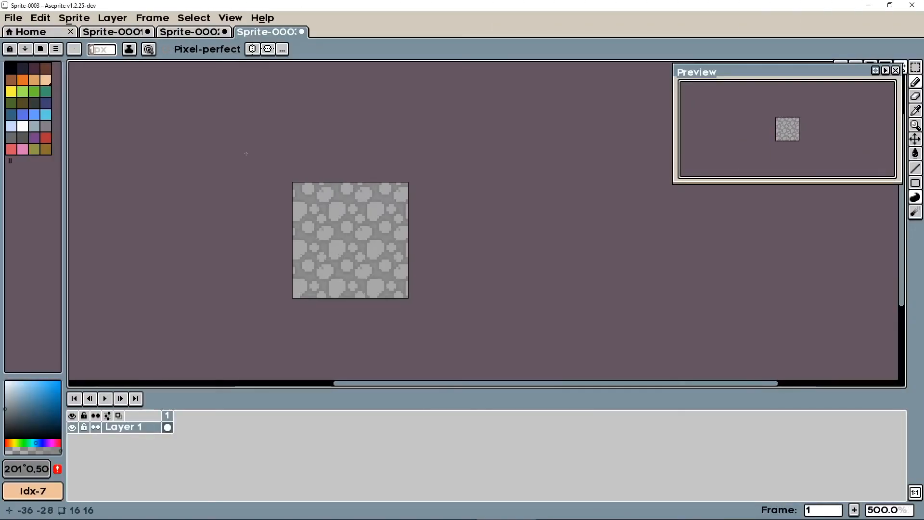
mouse_move(276, 80)
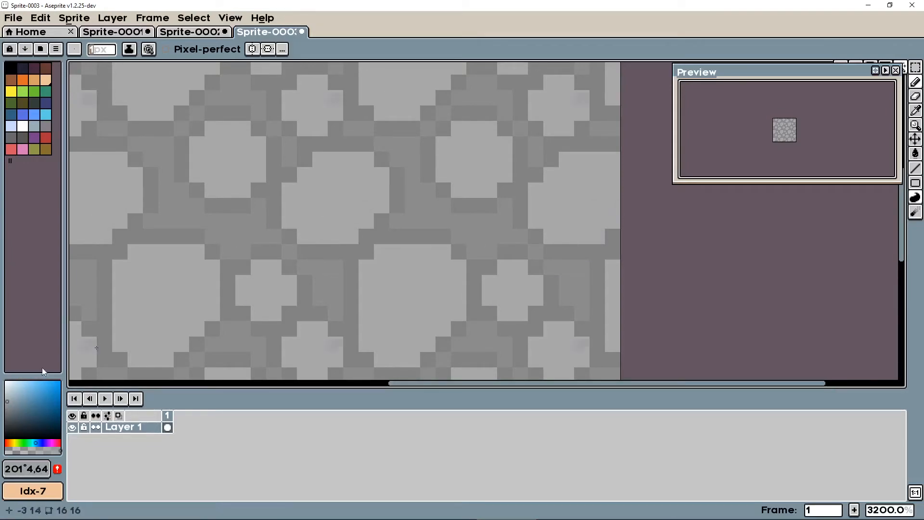
mouse_move(209, 299)
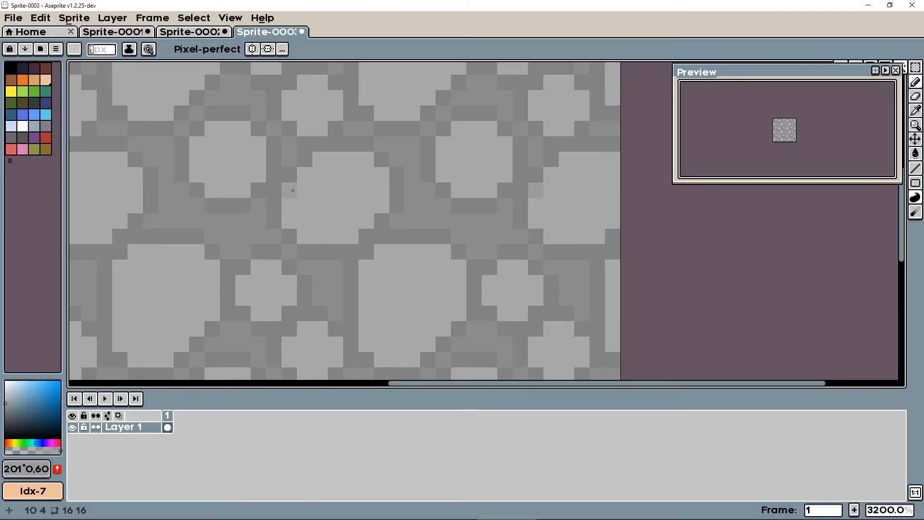
mouse_move(342, 237)
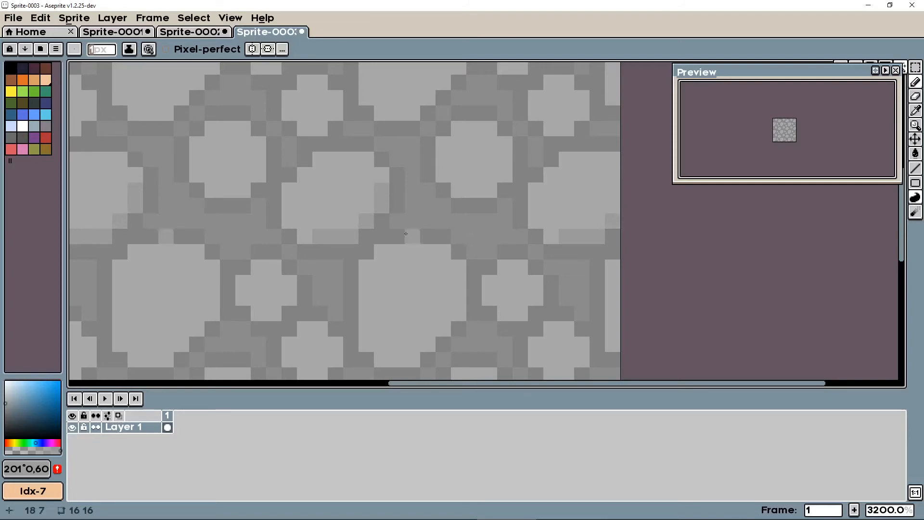
mouse_move(441, 329)
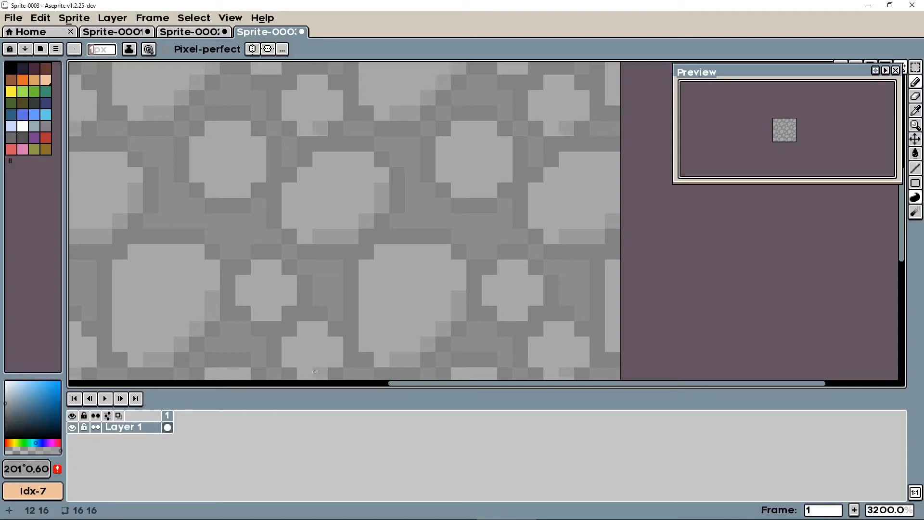
mouse_move(502, 302)
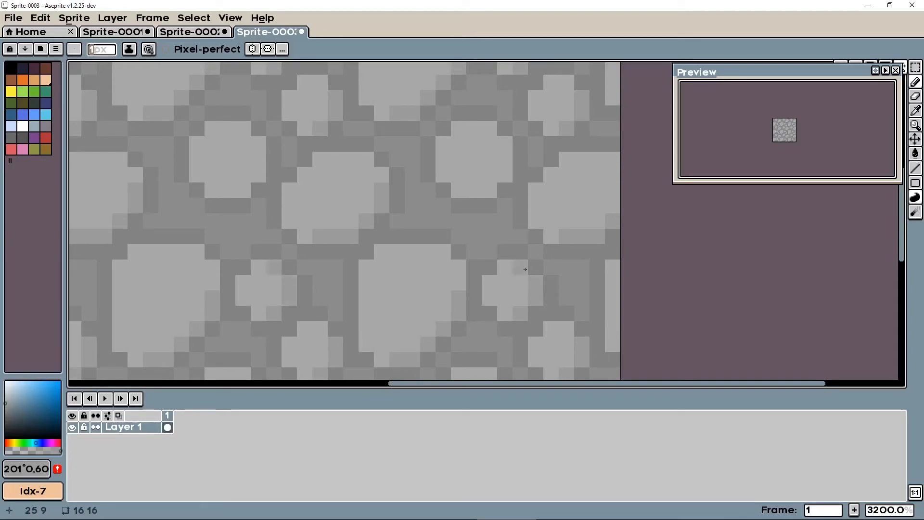
mouse_move(505, 161)
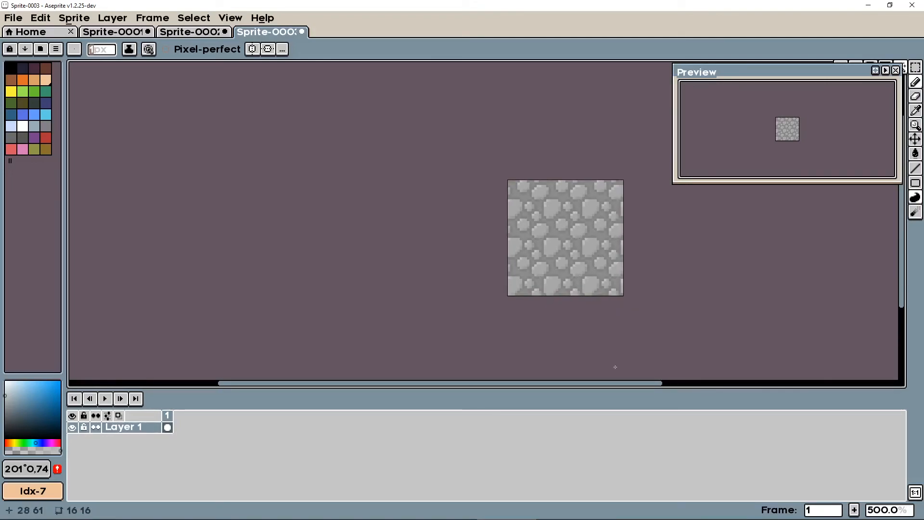
- Select the Rectangular Marquee tool and bring up the View menu's Tiled Mode choices
left_click(915, 67)
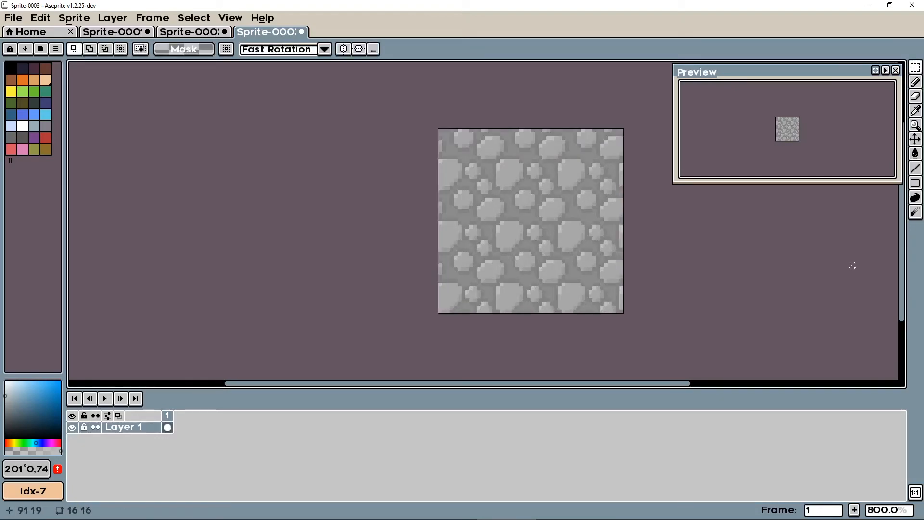
left_click(230, 17)
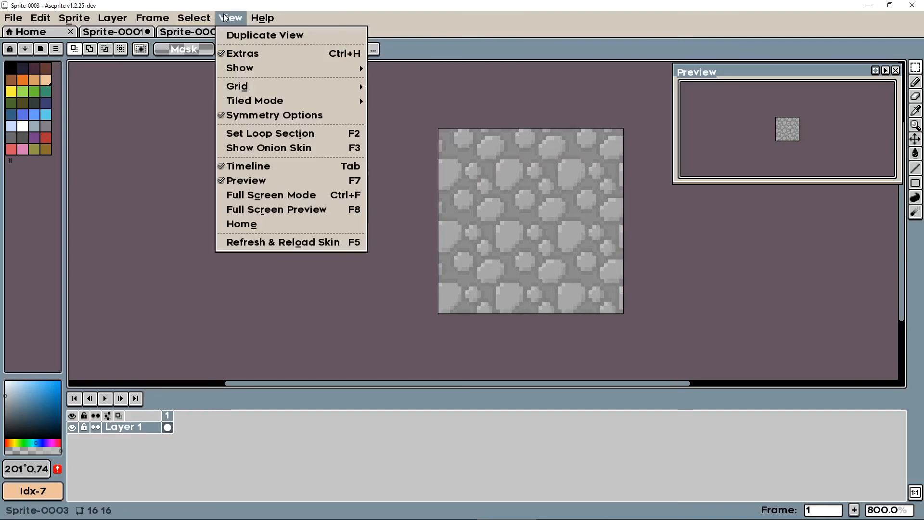
mouse_move(254, 100)
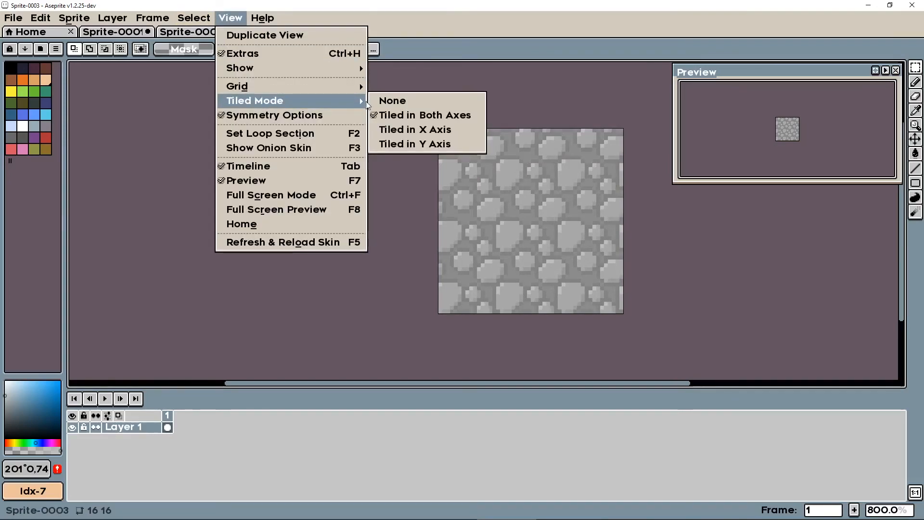